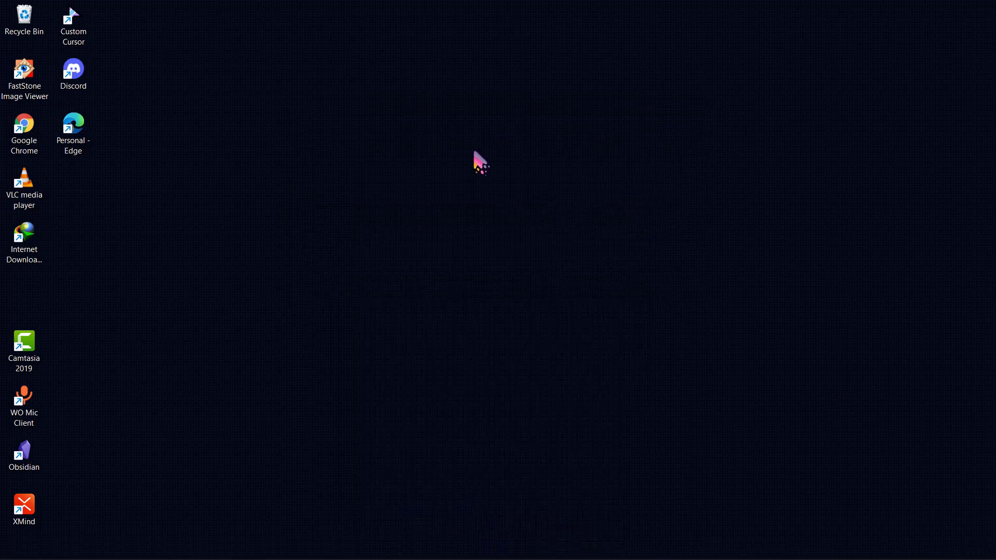
mouse_move(351, 351)
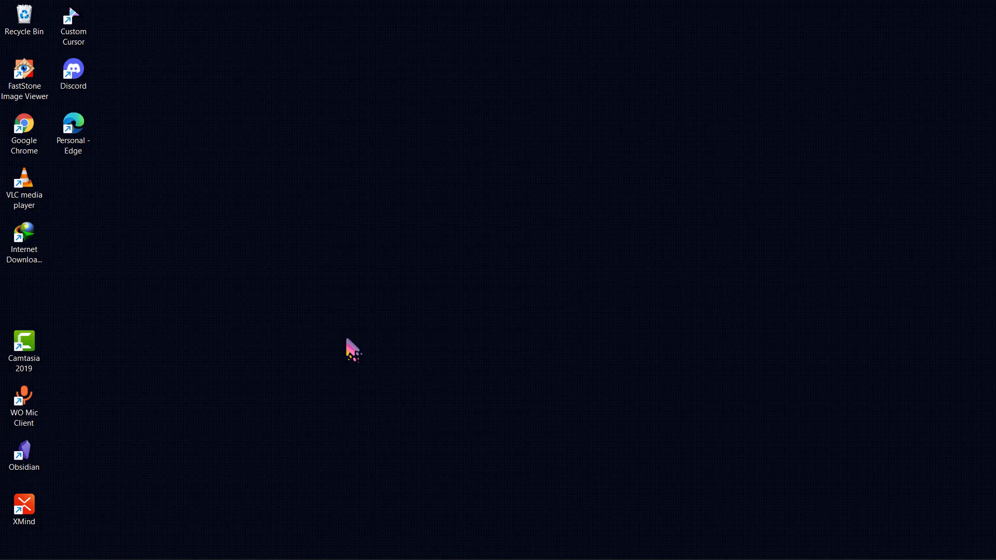
mouse_move(219, 21)
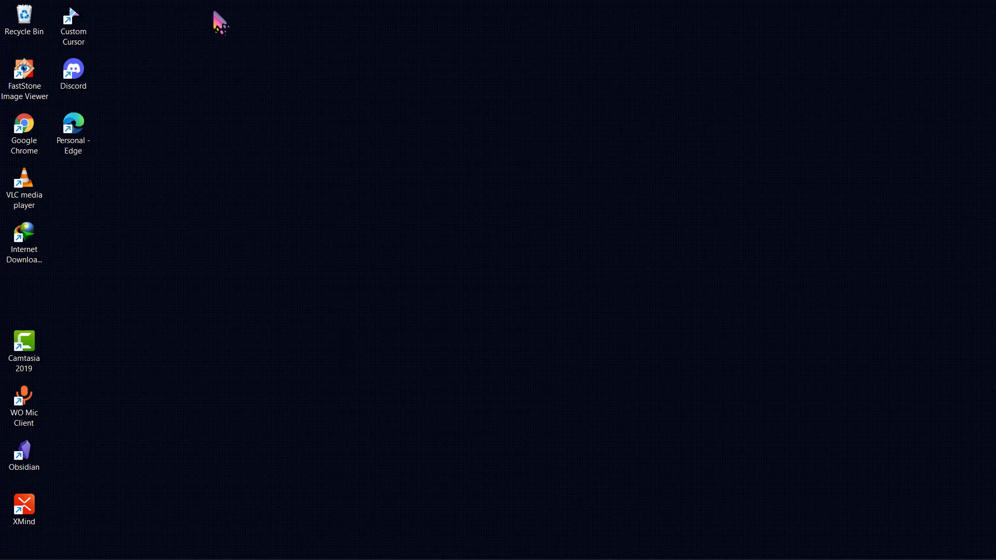
mouse_move(337, 212)
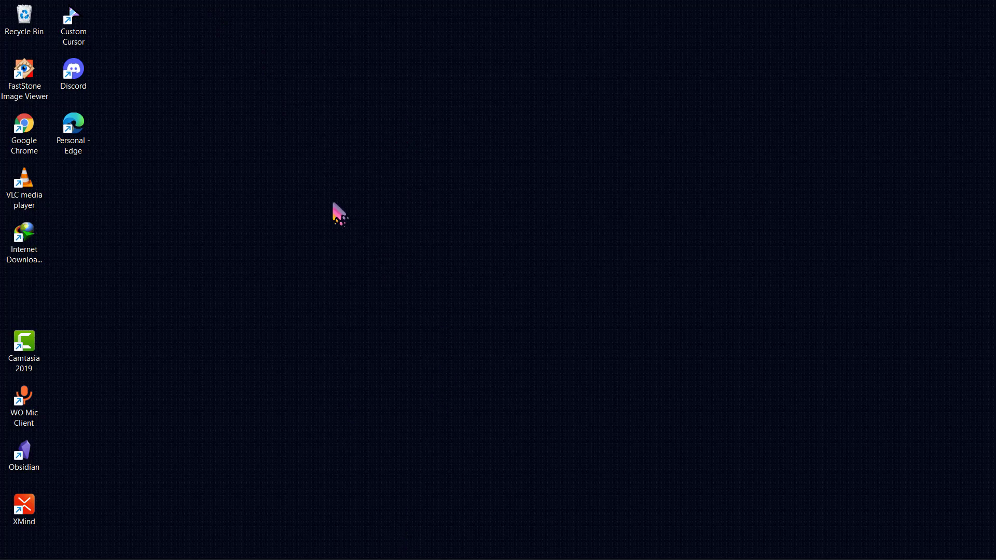
mouse_move(429, 209)
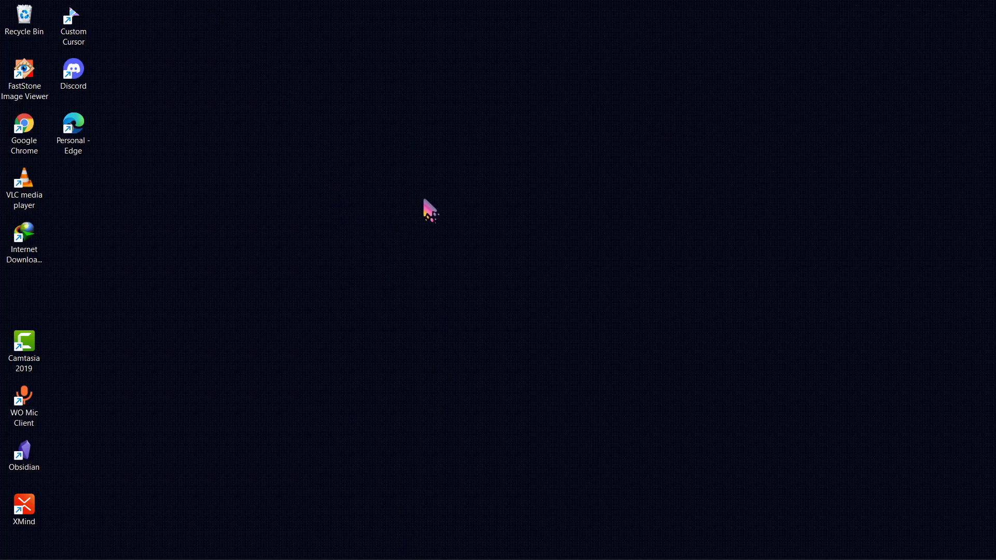
mouse_move(437, 210)
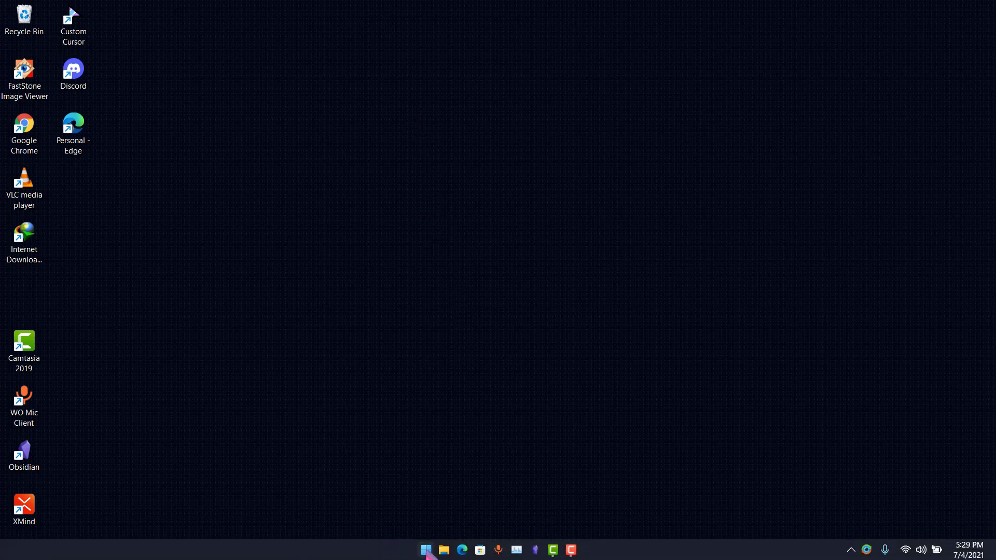
Search the Start menu for 'command Prompt' and launch the Command Prompt app.
left_click(425, 550)
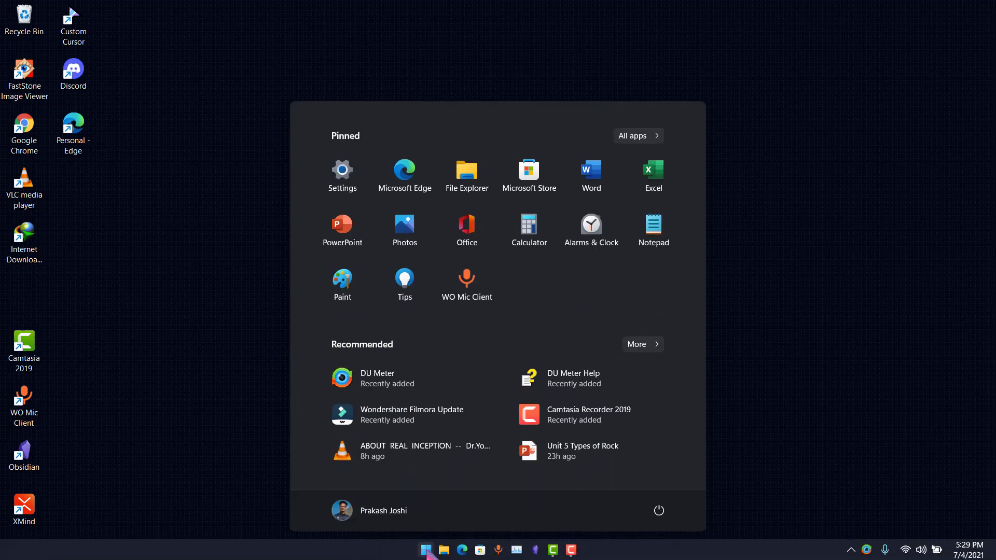
type("command Prompt")
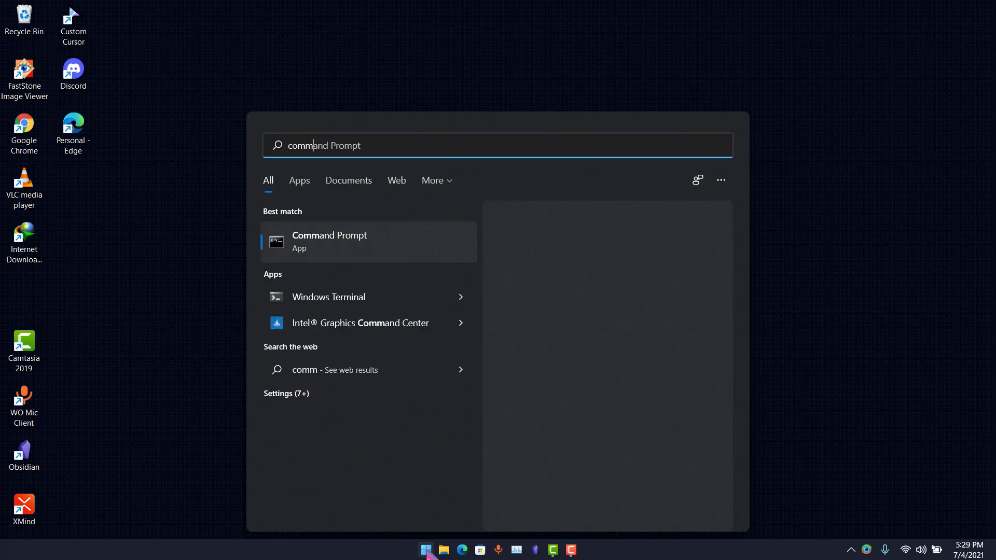
left_click(329, 241)
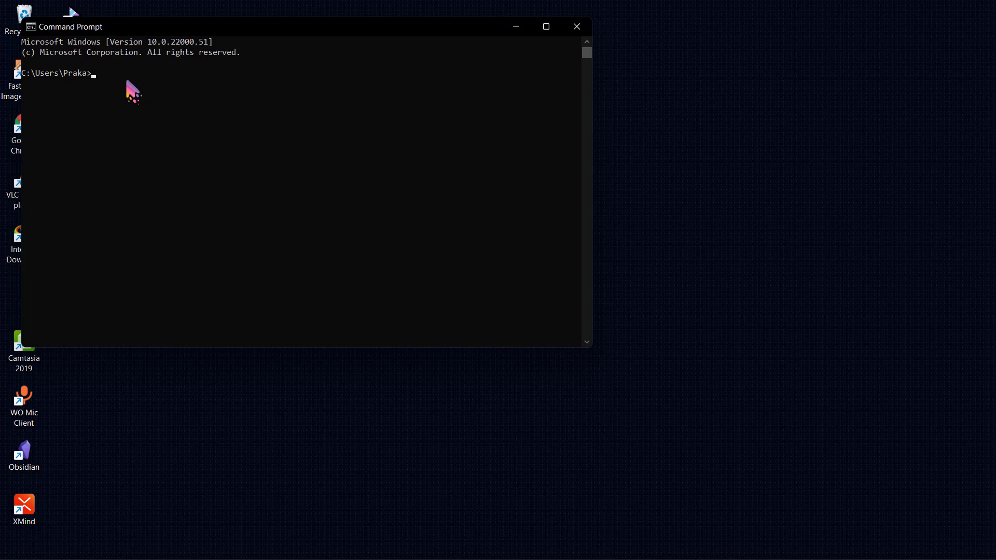
Run 'shutdown -s -t 1800' to schedule a shutdown in 30 minutes.
type("shutd")
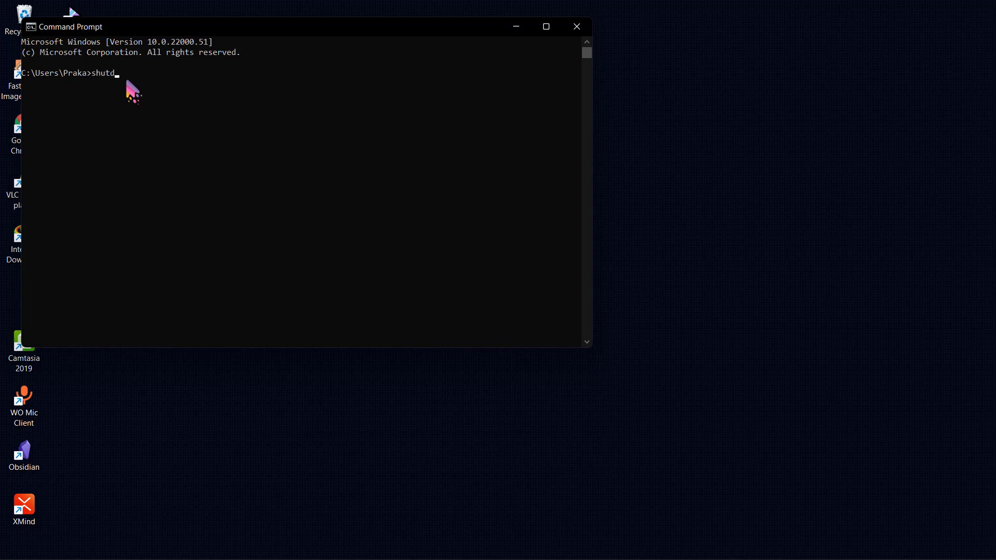
type("own -s -")
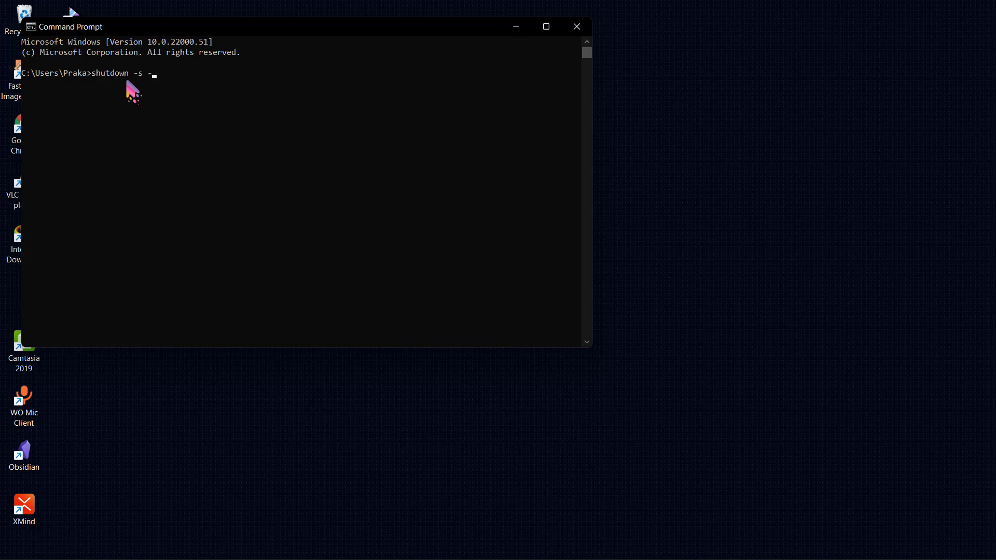
type("t")
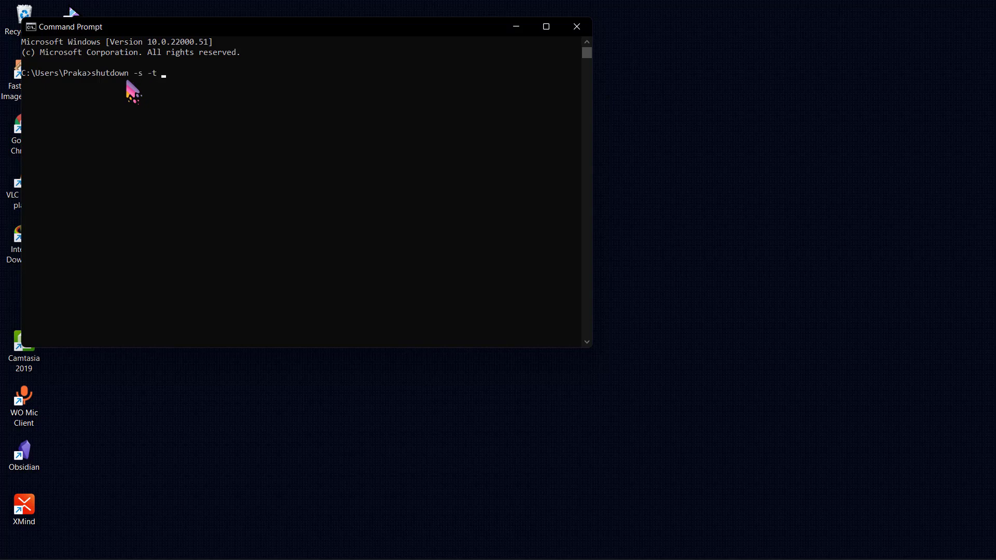
type("1800")
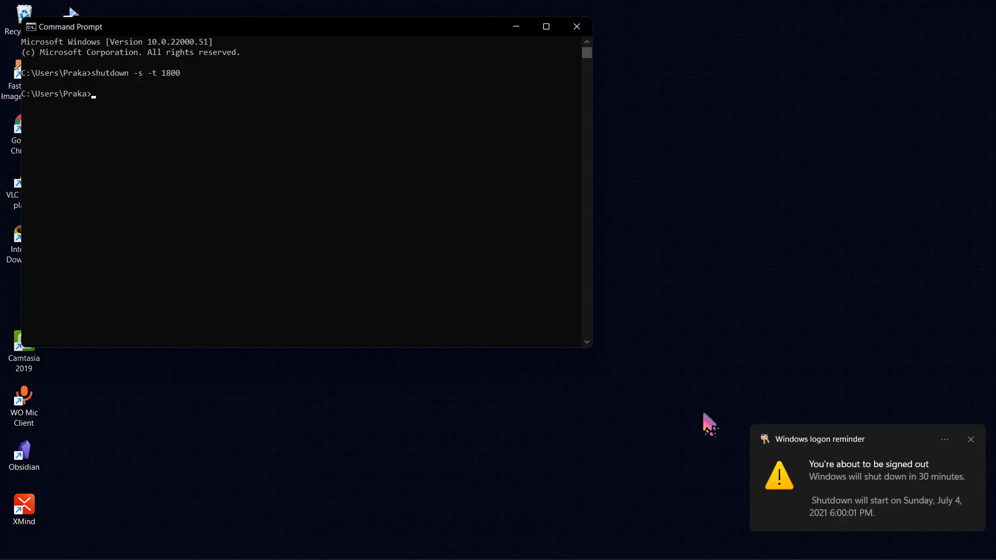
mouse_move(963, 496)
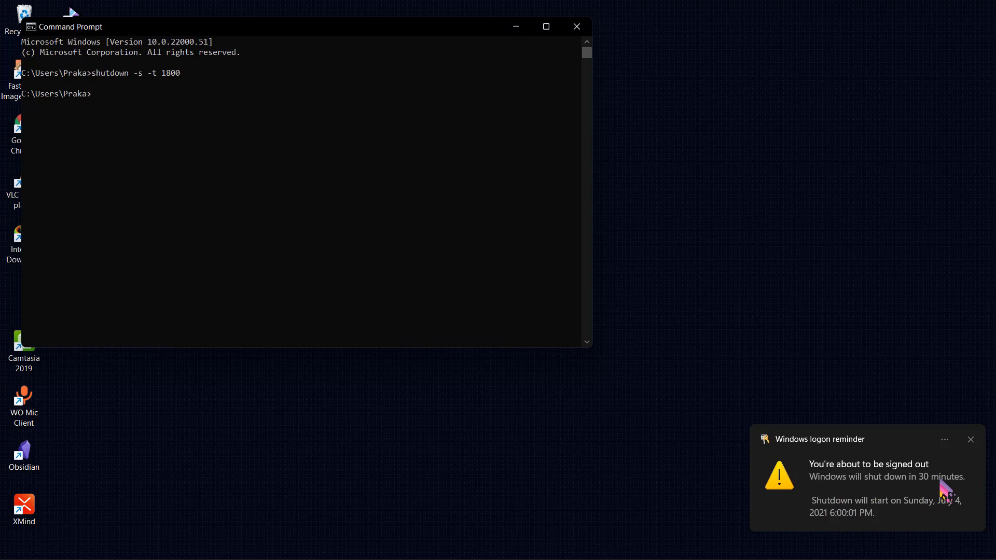
mouse_move(720, 376)
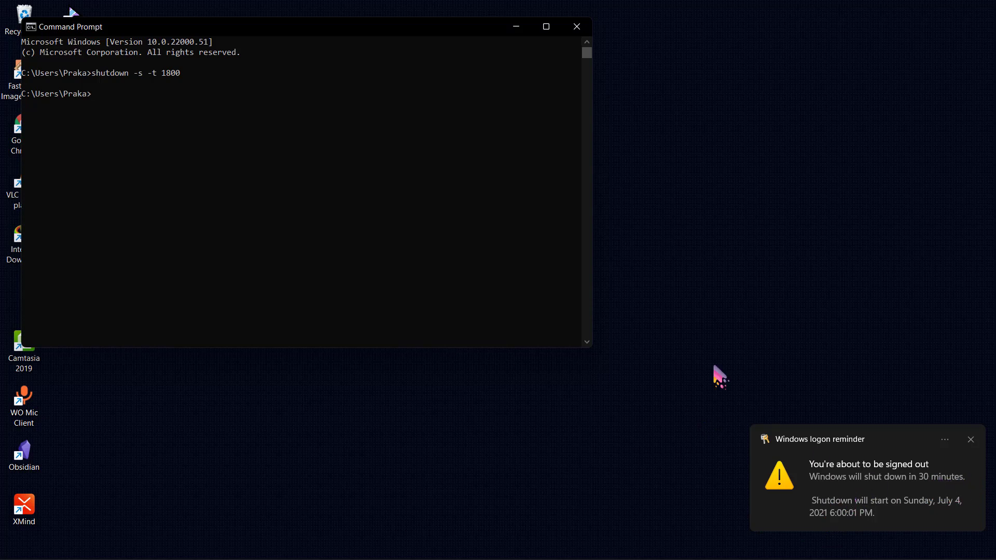
mouse_move(104, 107)
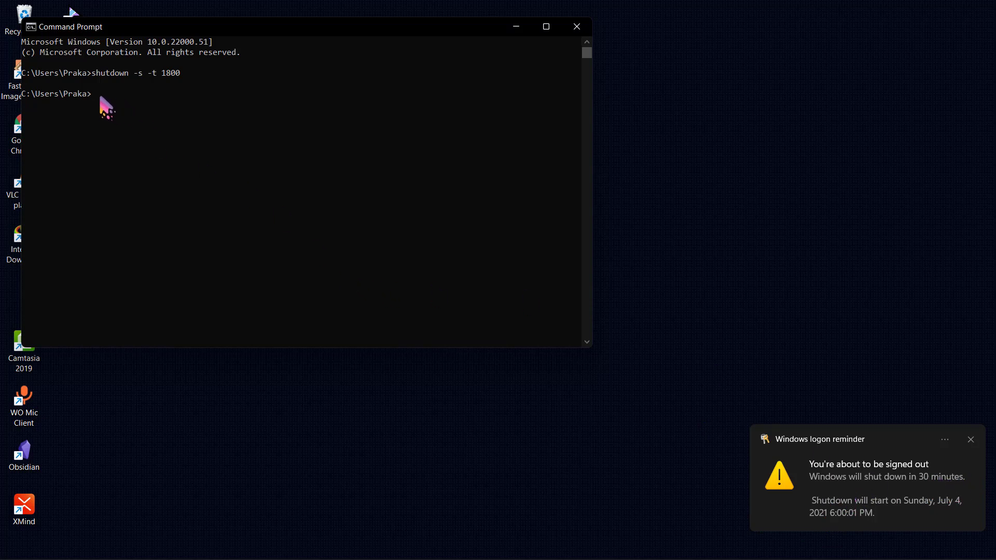
mouse_move(108, 103)
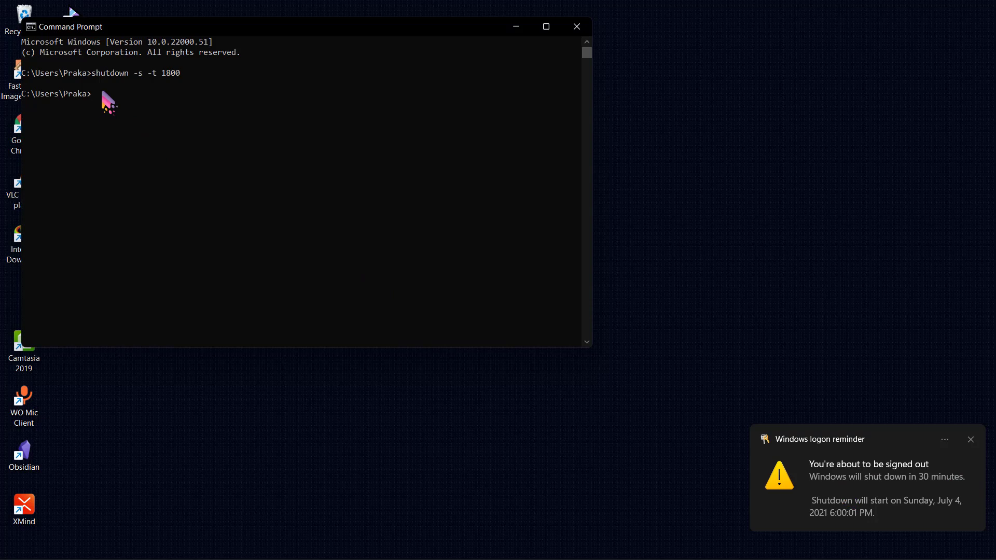
Run 'shutdown -a' to abort the pending shutdown.
type("shutdown -")
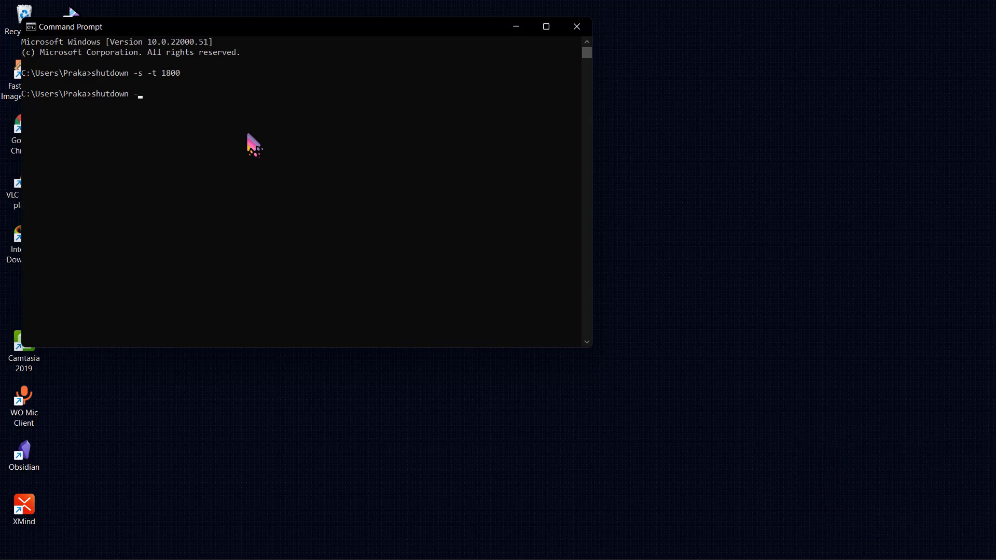
type("a")
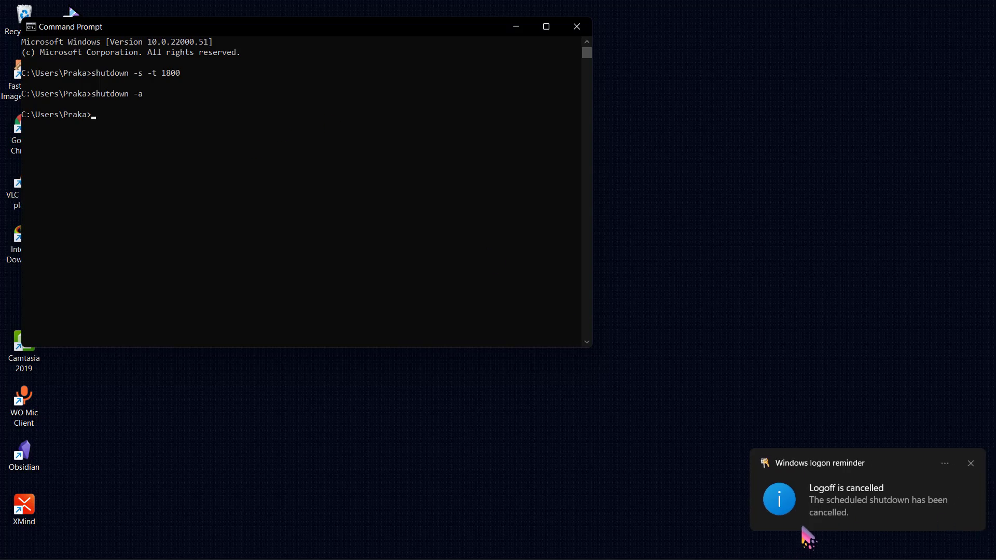
mouse_move(177, 124)
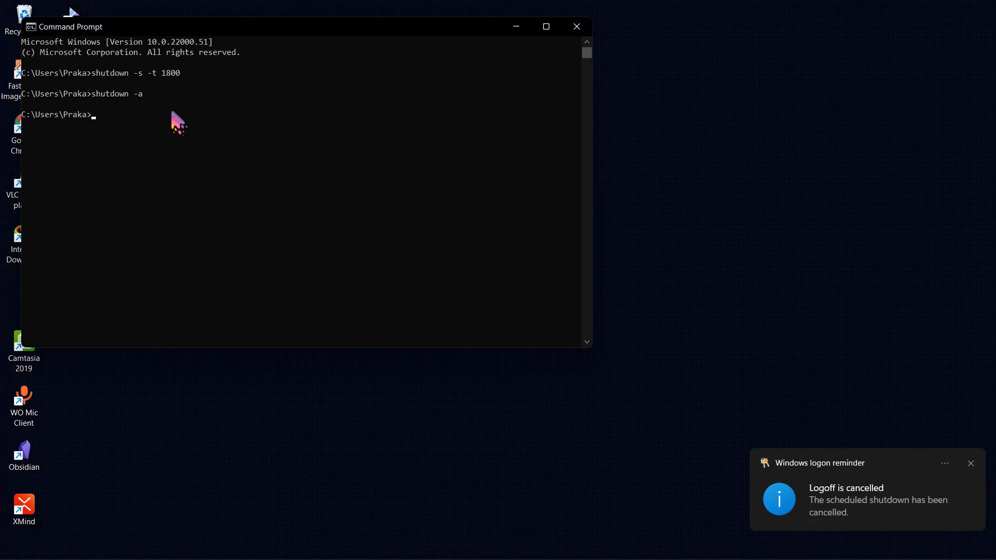
mouse_move(95, 86)
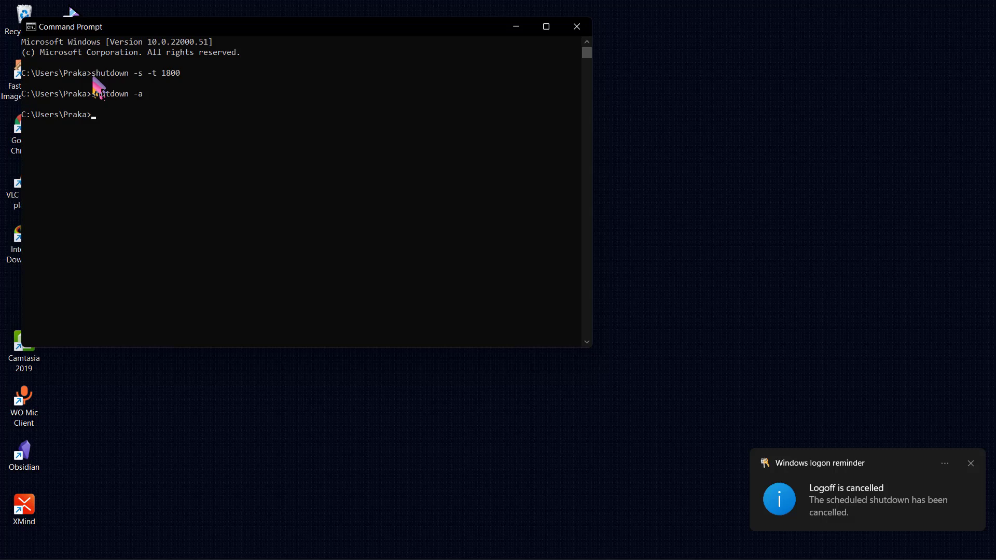
mouse_move(108, 88)
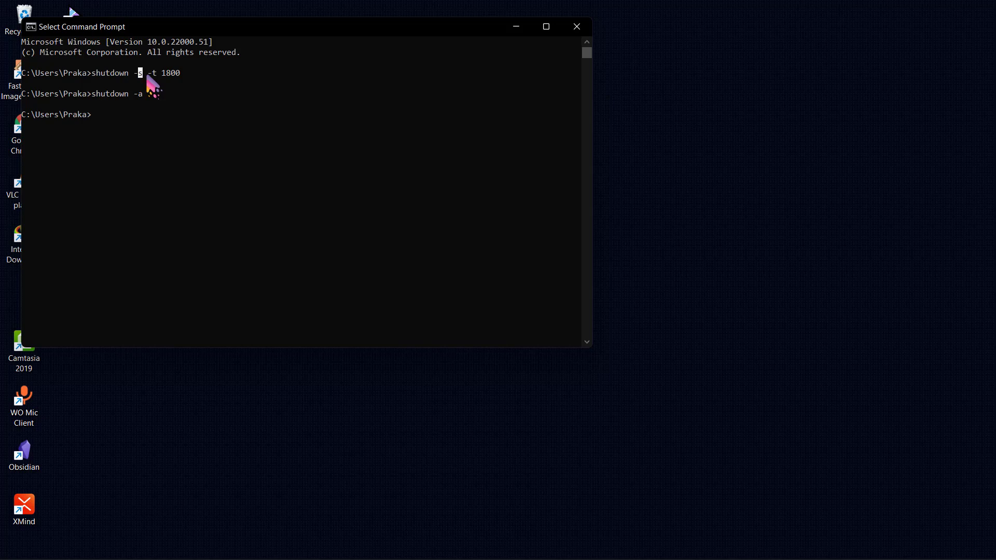
mouse_move(164, 72)
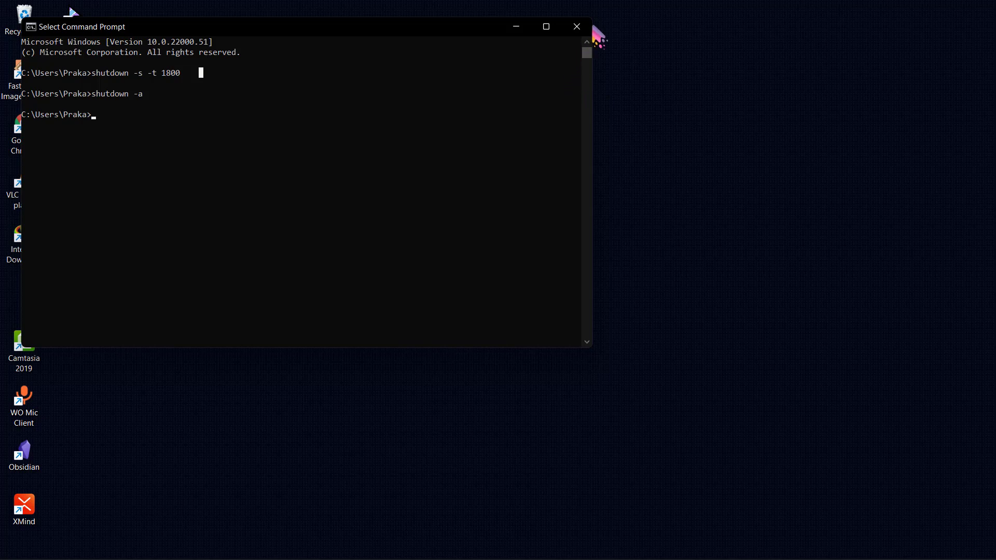
Close the Command Prompt window with its X button.
left_click(576, 27)
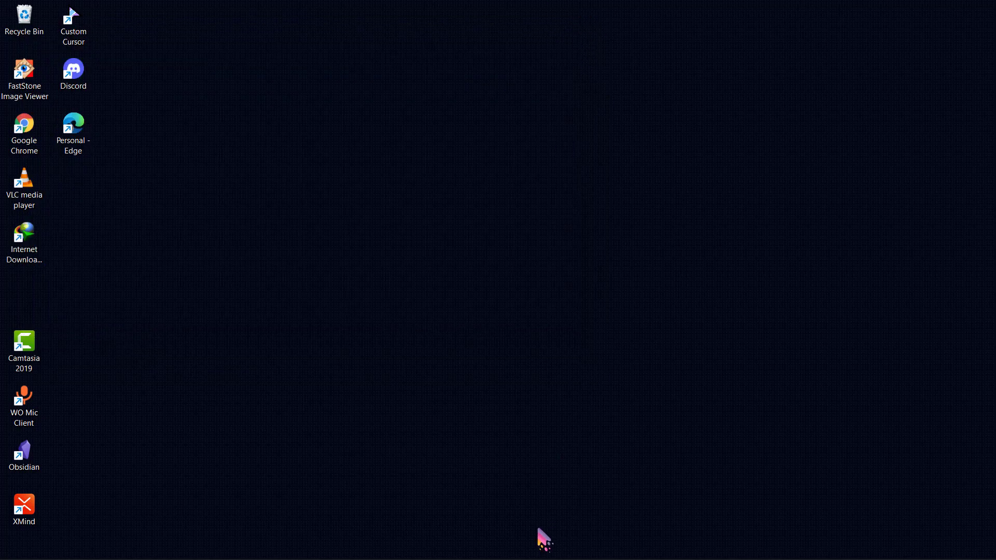